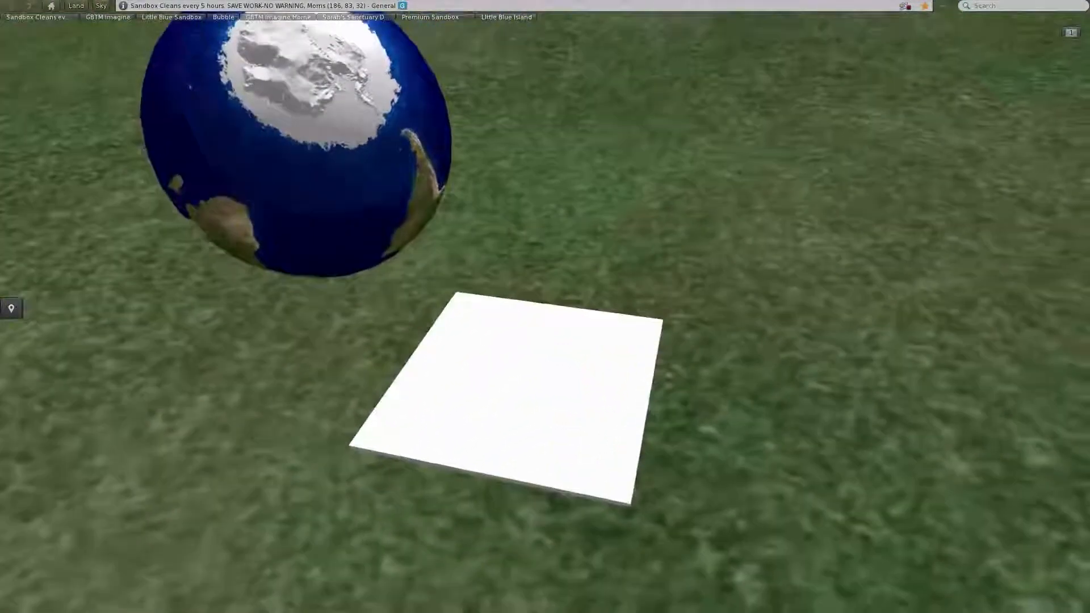
Open the Earth globe in the build editor through its pie menu's Edit option
{"action": "right_click", "coordinate": [330, 153]}
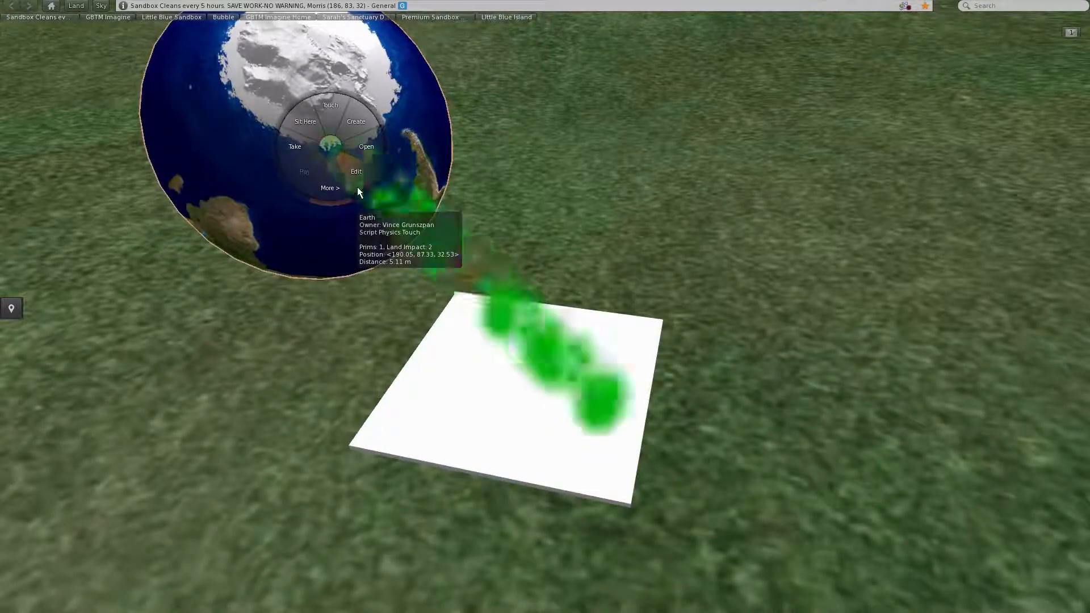
{"action": "left_click", "coordinate": [356, 171]}
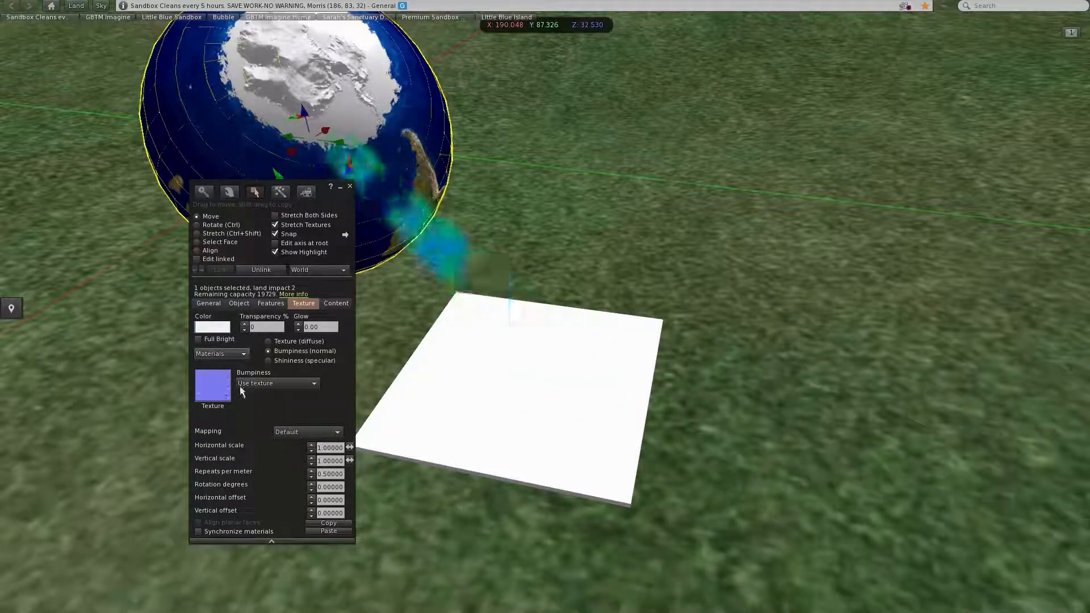
Check the globe's diffuse texture and name, then view its 23.3° tilt and physics setting
{"action": "left_click", "coordinate": [276, 383]}
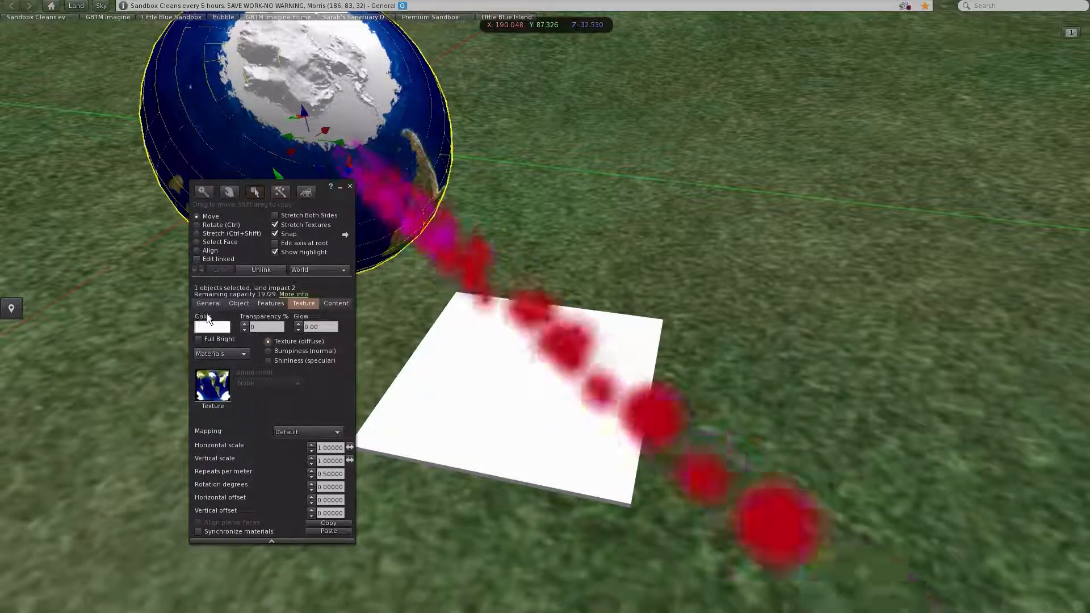
{"action": "left_click", "coordinate": [208, 303]}
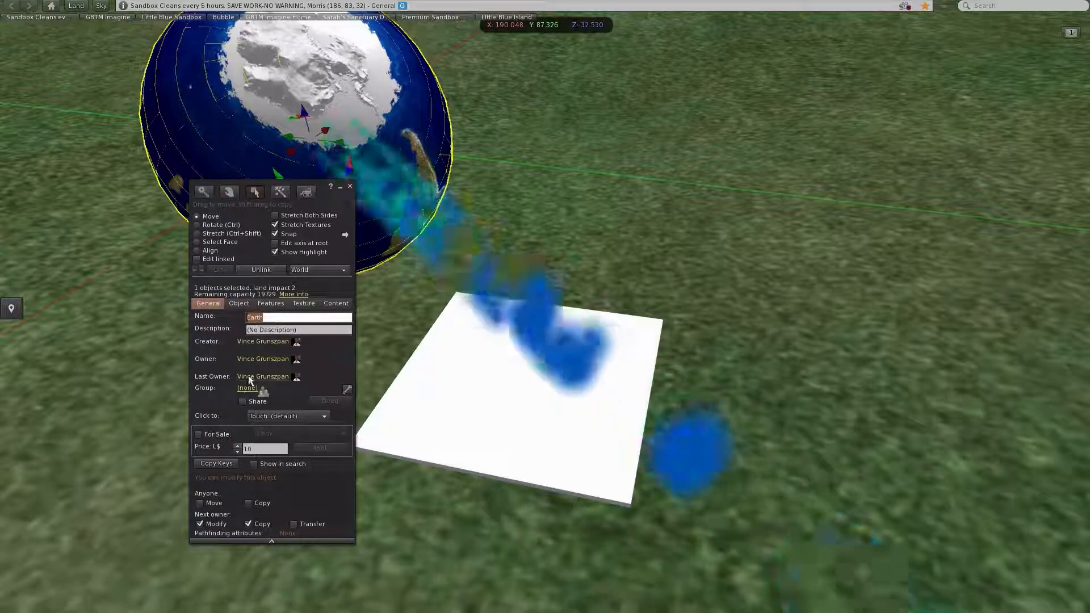
{"action": "left_click", "coordinate": [239, 303]}
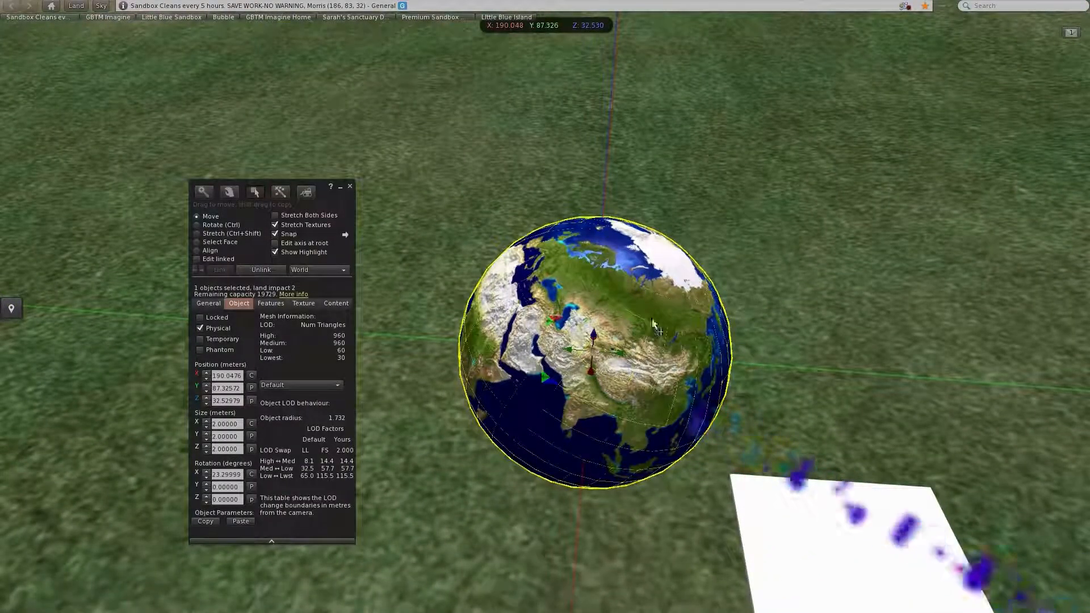
Stop editing the globe and open the flat white base board for editing
{"action": "left_click", "coordinate": [349, 186]}
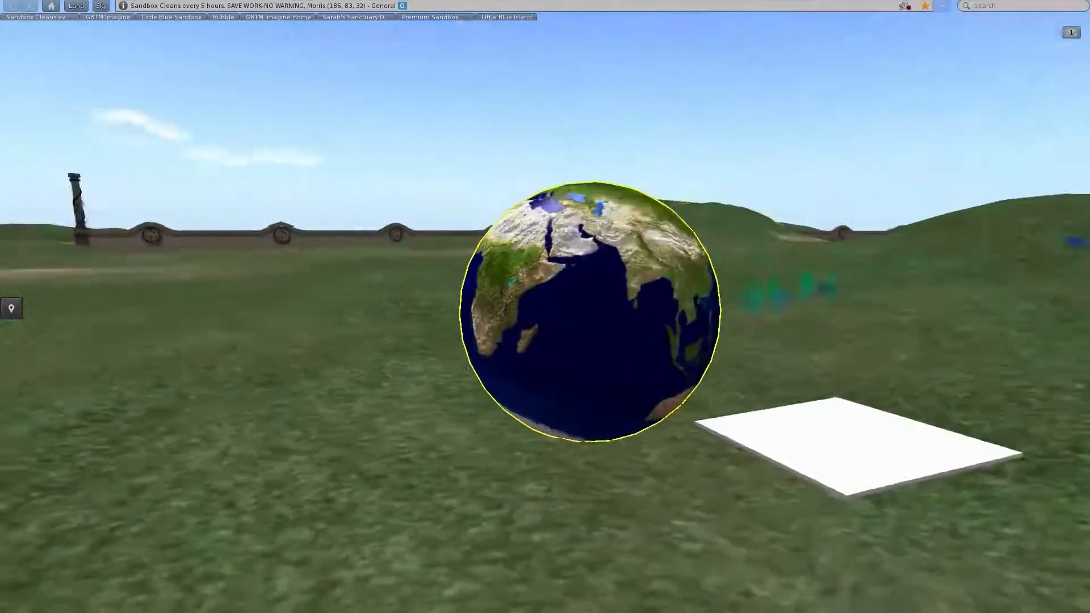
{"action": "left_click", "coordinate": [591, 311]}
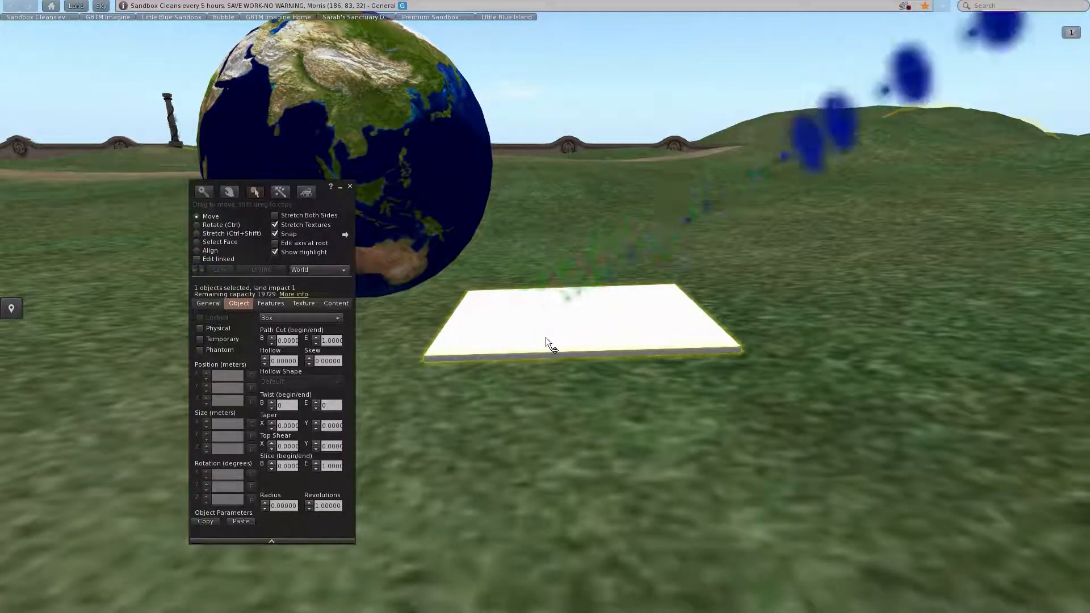
Check the base's details, then make the globe non-physical with a 23.3° X-only tilt
{"action": "left_click", "coordinate": [550, 342]}
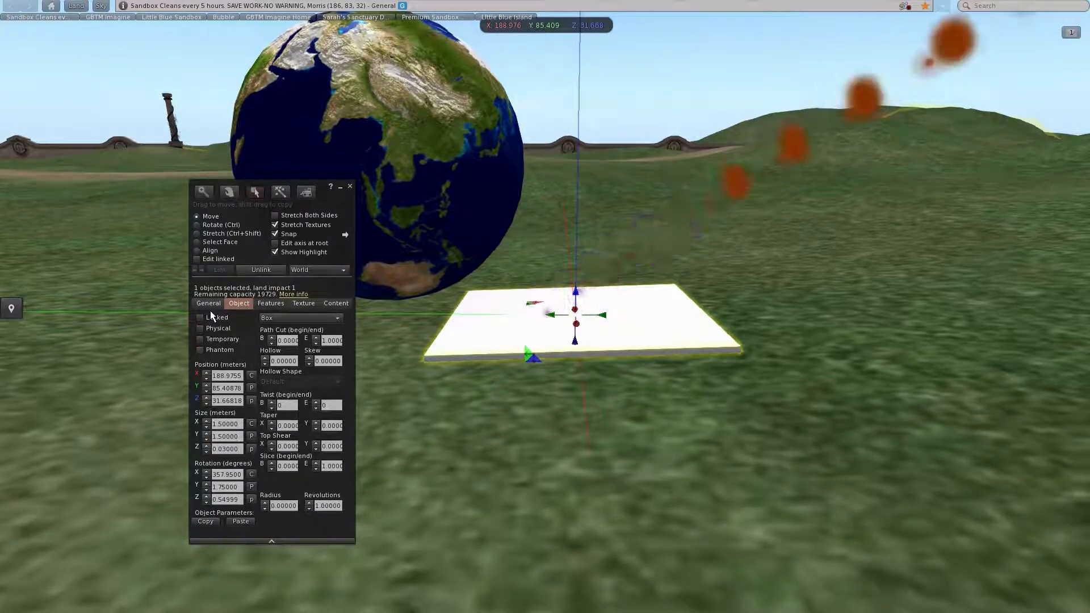
{"action": "left_click", "coordinate": [208, 304]}
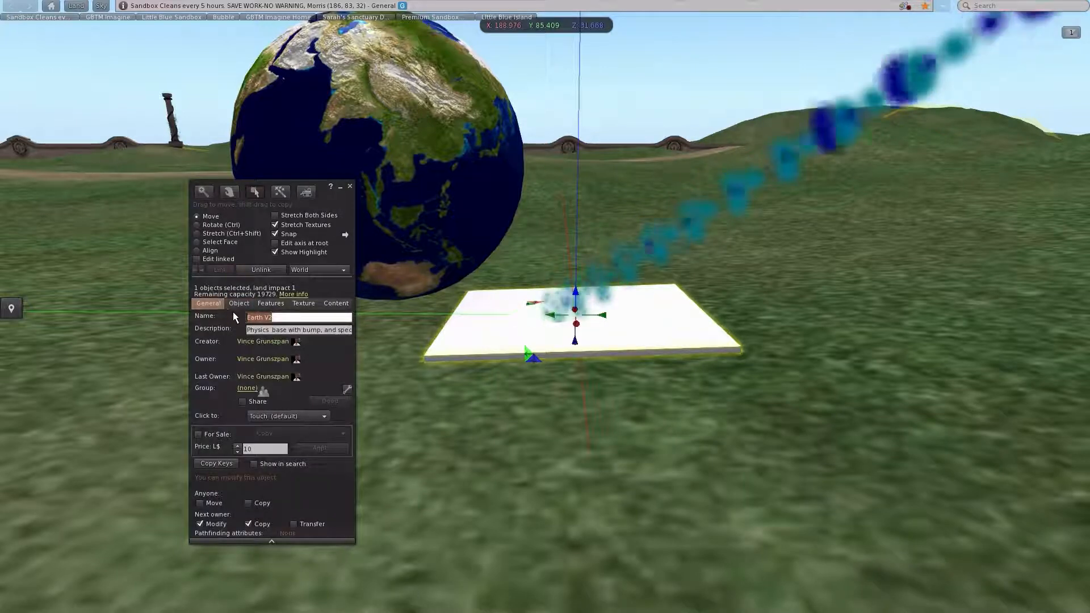
{"action": "left_click", "coordinate": [238, 303]}
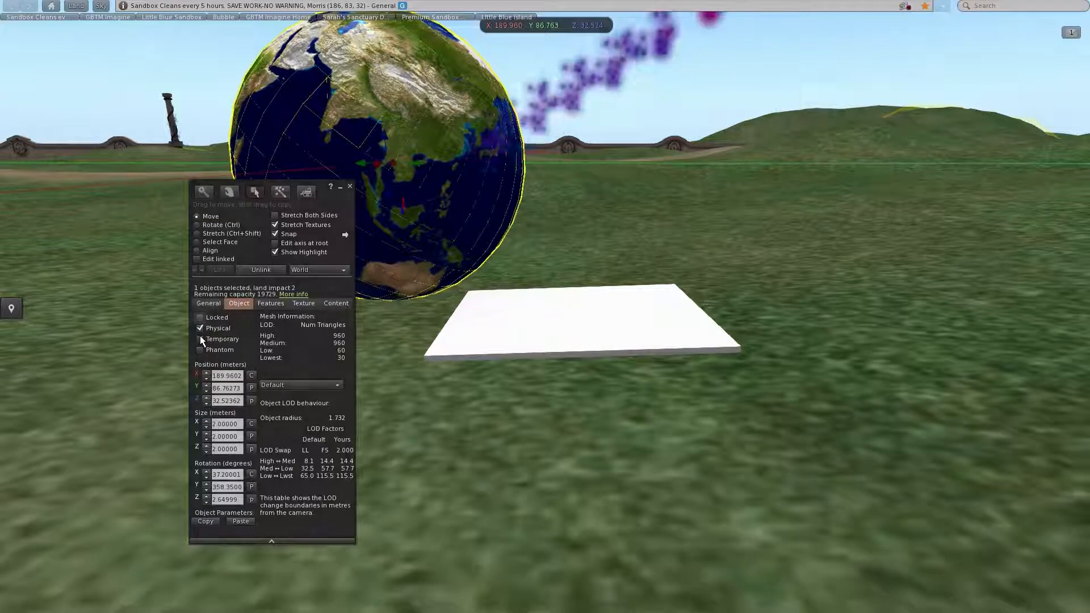
{"action": "left_click", "coordinate": [200, 327]}
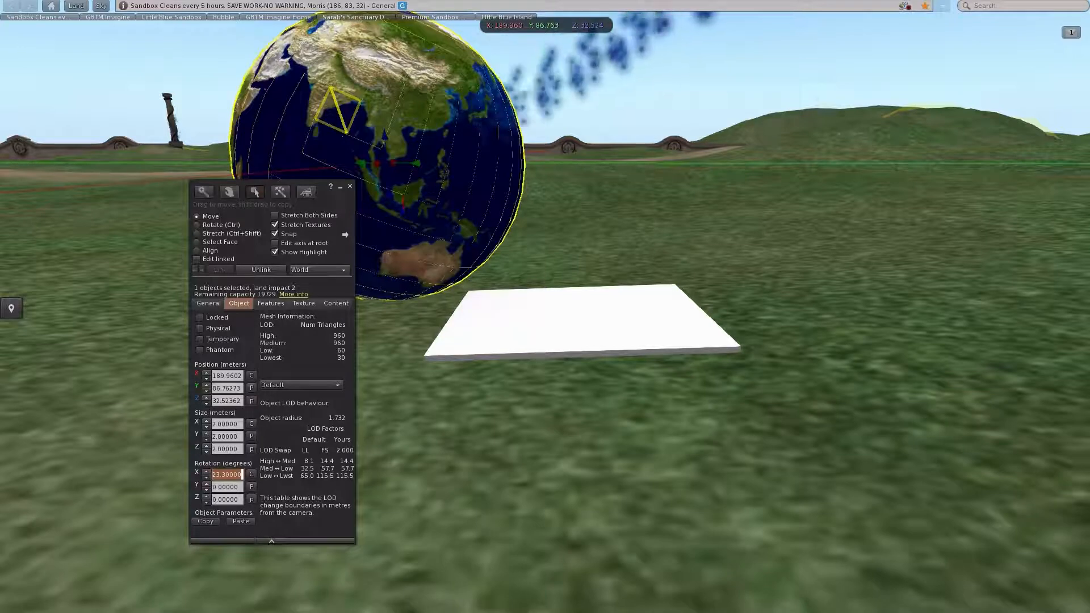
{"action": "left_click", "coordinate": [349, 187]}
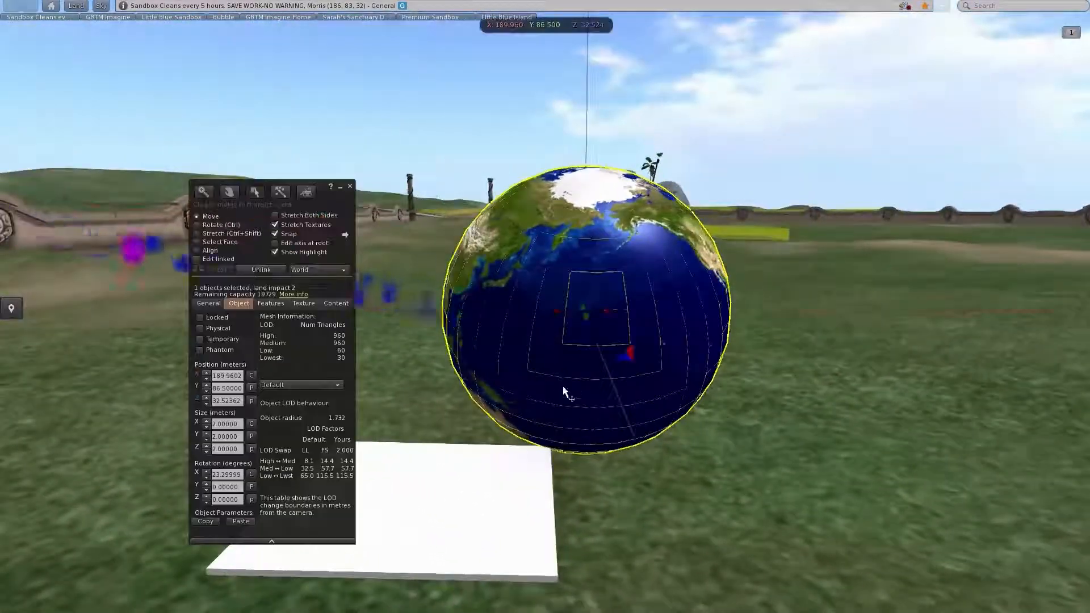
Place globe and base at X 190, Y 86.5, then show the globe's EarthRotation.lsl contents
{"action": "left_click", "coordinate": [350, 186]}
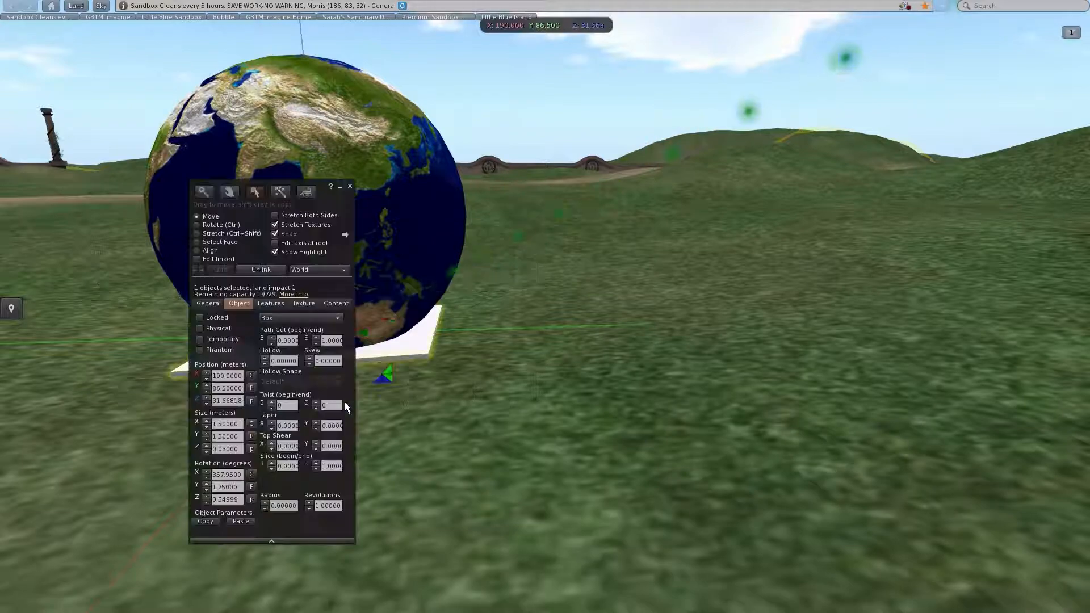
{"action": "left_click", "coordinate": [349, 187]}
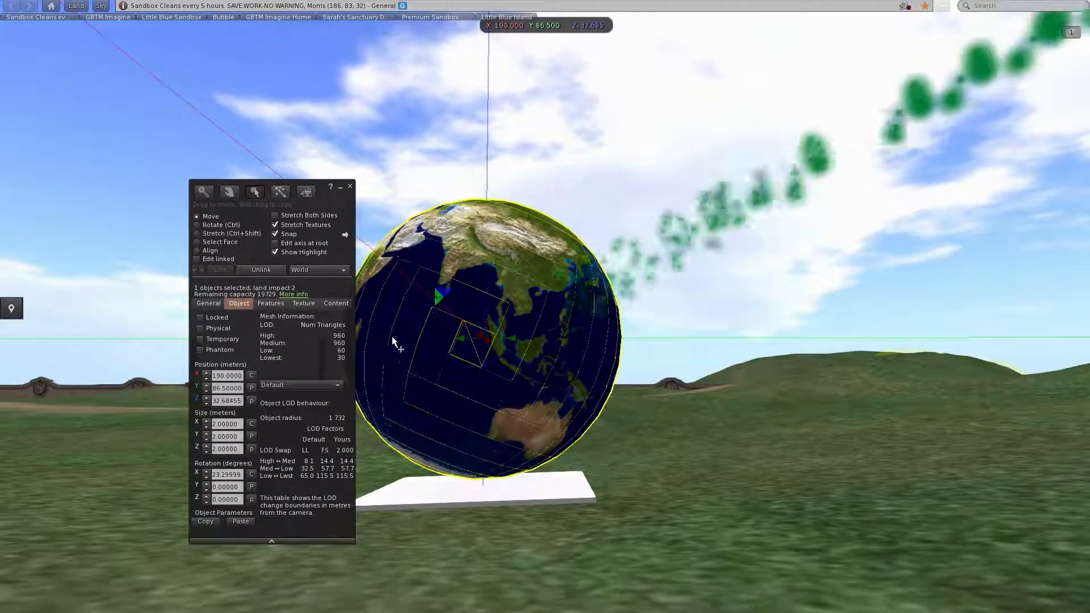
{"action": "left_click", "coordinate": [335, 303]}
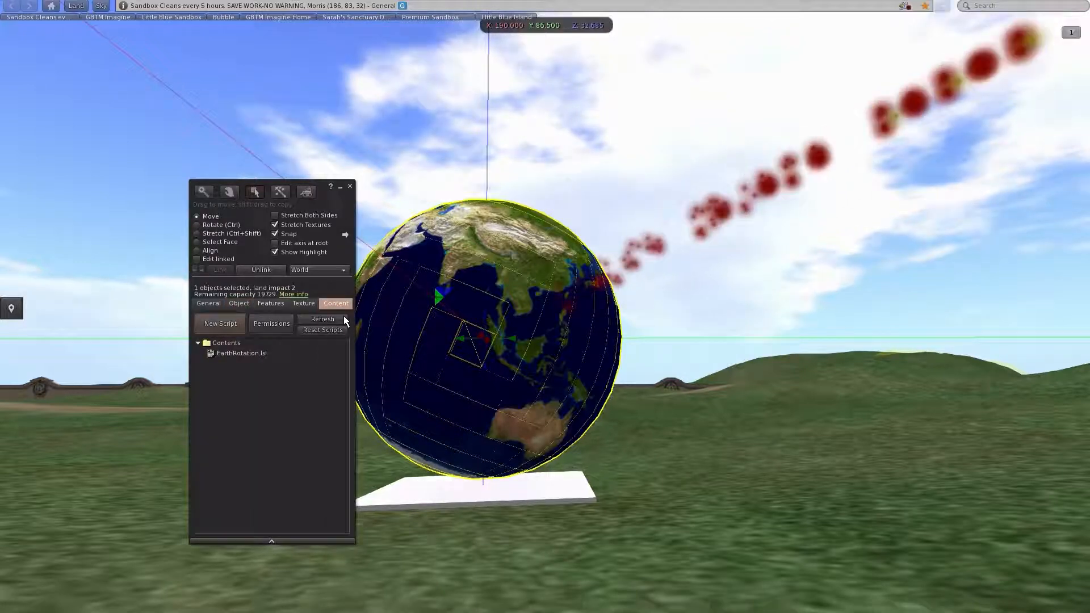
Change EarthRotation.lsl's llTargetOmega axis to <0,0,1>*llGetRot(), save, and close the script
{"action": "double_click", "coordinate": [241, 353]}
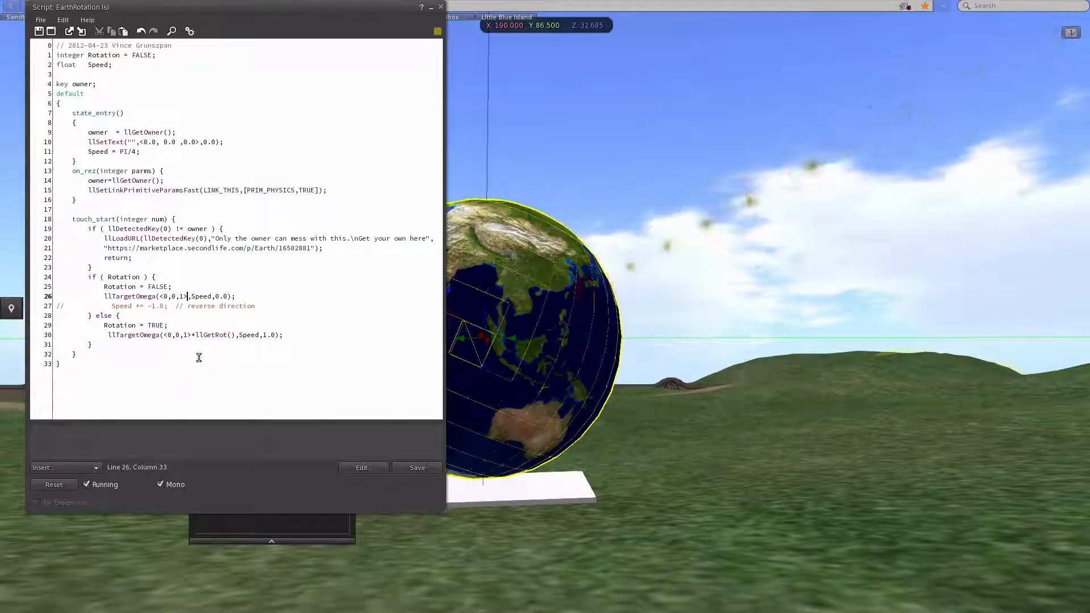
{"action": "double_click", "coordinate": [208, 335]}
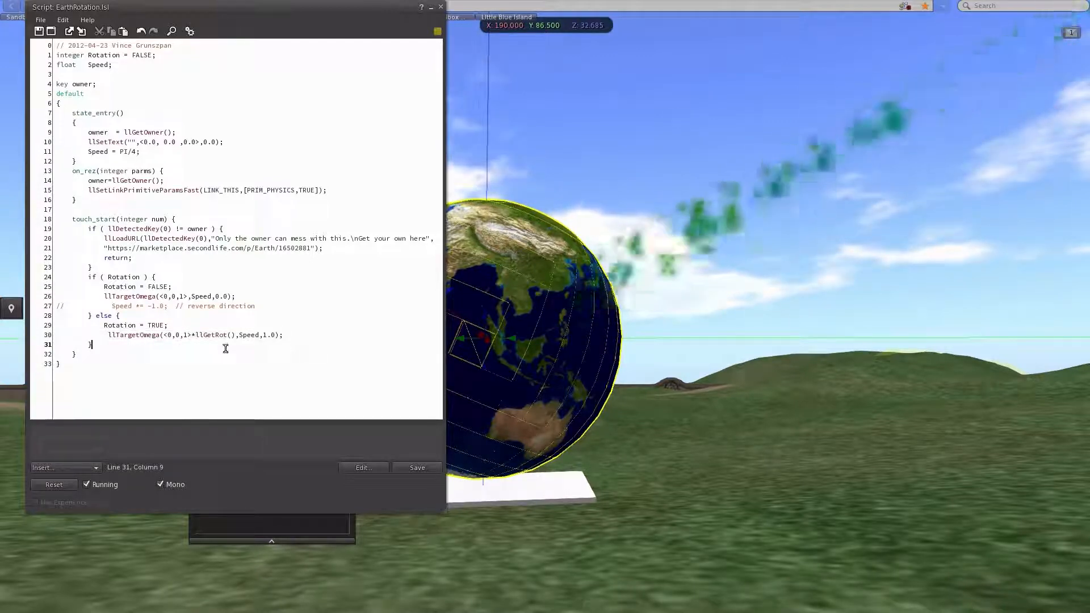
{"action": "double_click", "coordinate": [214, 335]}
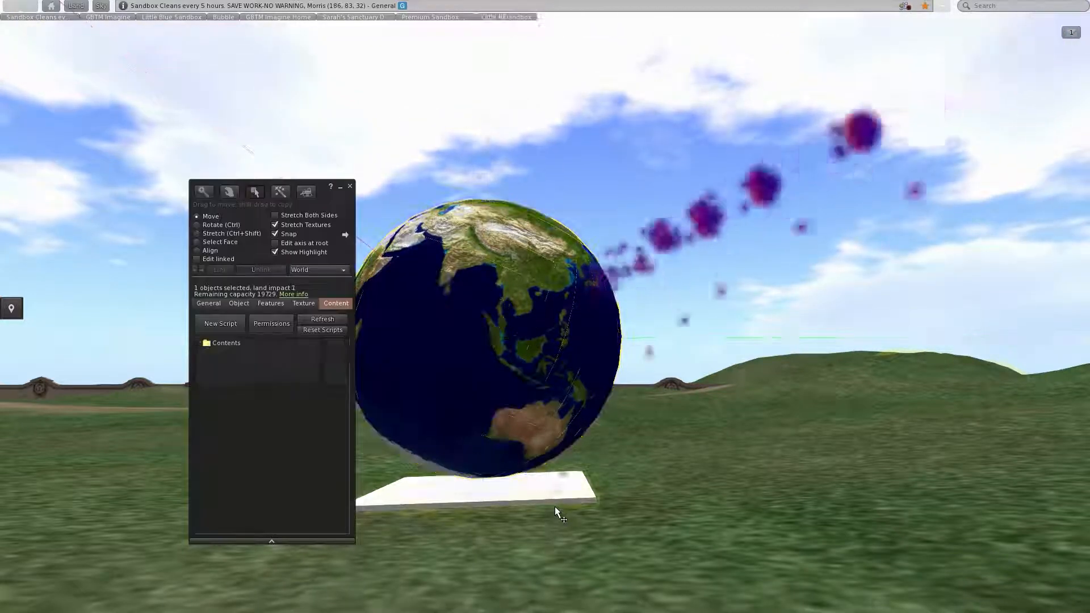
Set the globe's X and Y rotation to 0 and close the build floater
{"action": "left_click", "coordinate": [207, 304]}
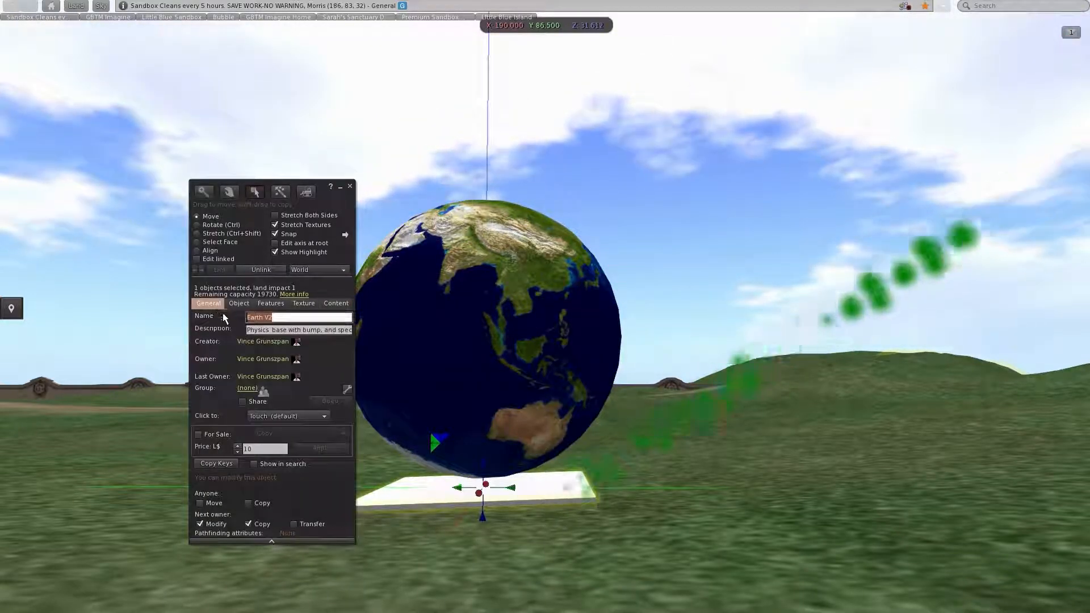
{"action": "left_click", "coordinate": [238, 303]}
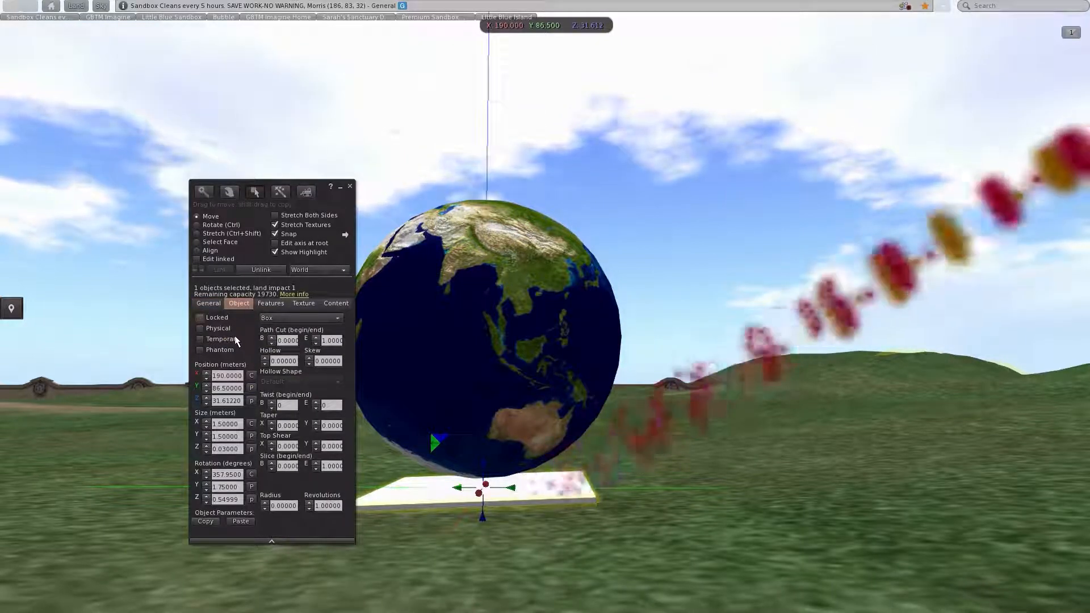
{"action": "mouse_move", "coordinate": [200, 328]}
{"action": "type", "text": "1.00000"}
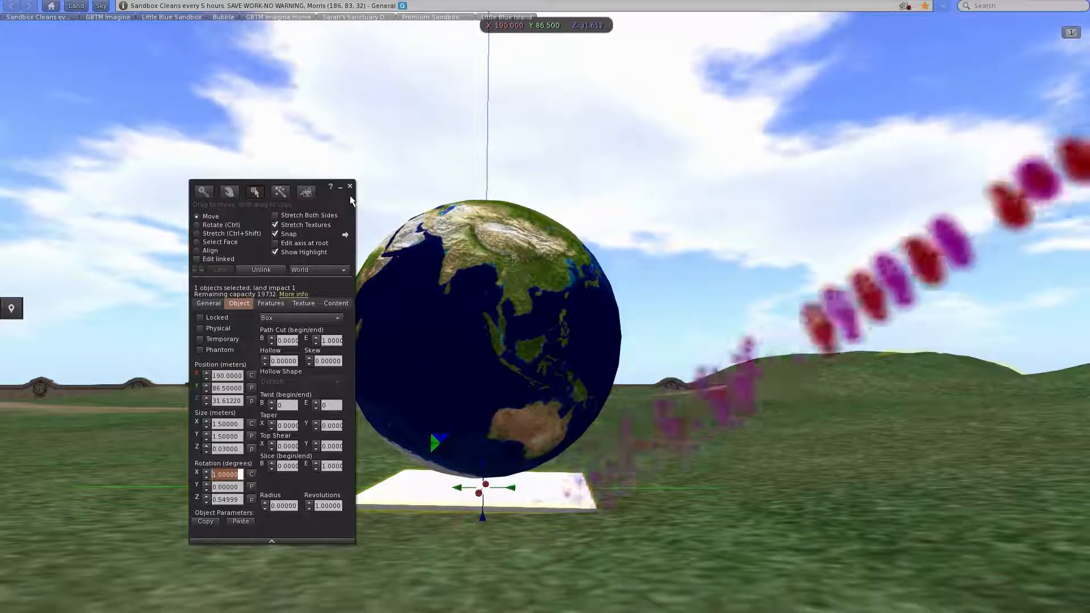
{"action": "left_click", "coordinate": [350, 186]}
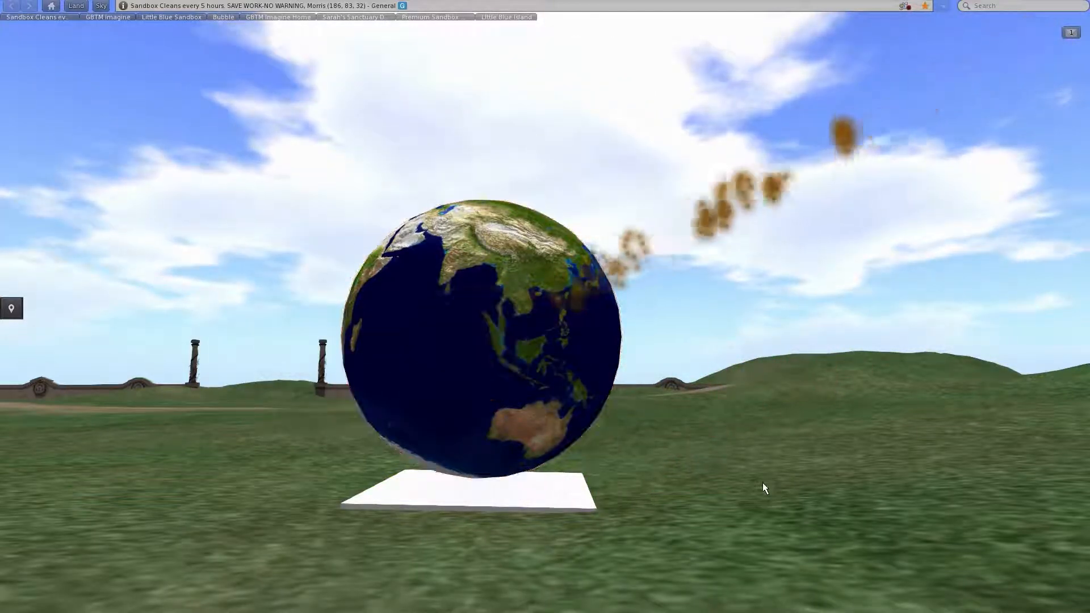
Edit the linked globe and base, view their General details, then close the editor
{"action": "right_click", "coordinate": [510, 334]}
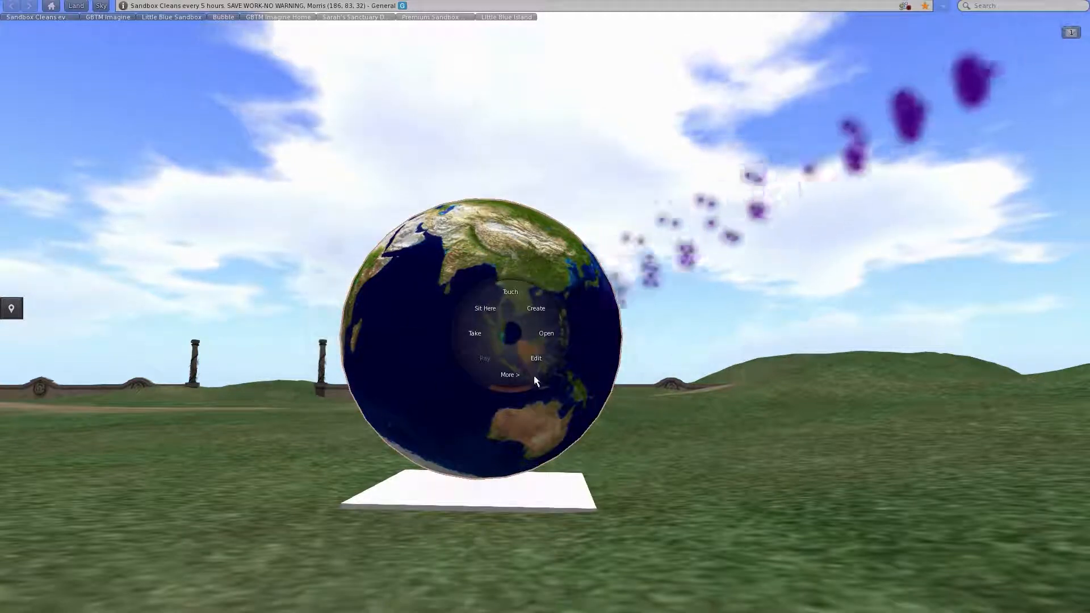
{"action": "left_click", "coordinate": [539, 358]}
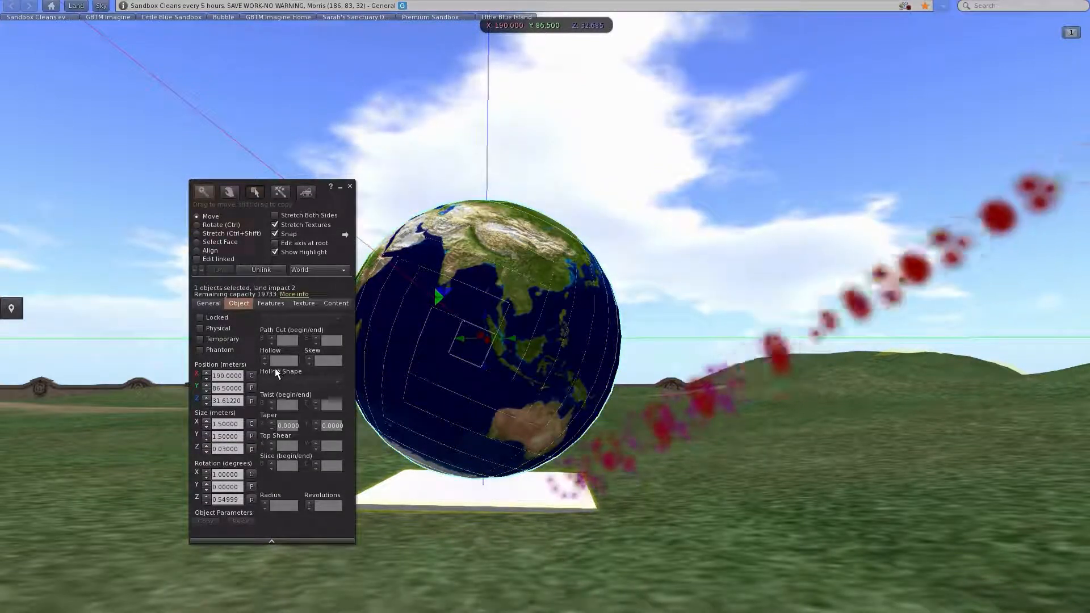
{"action": "left_click", "coordinate": [208, 304]}
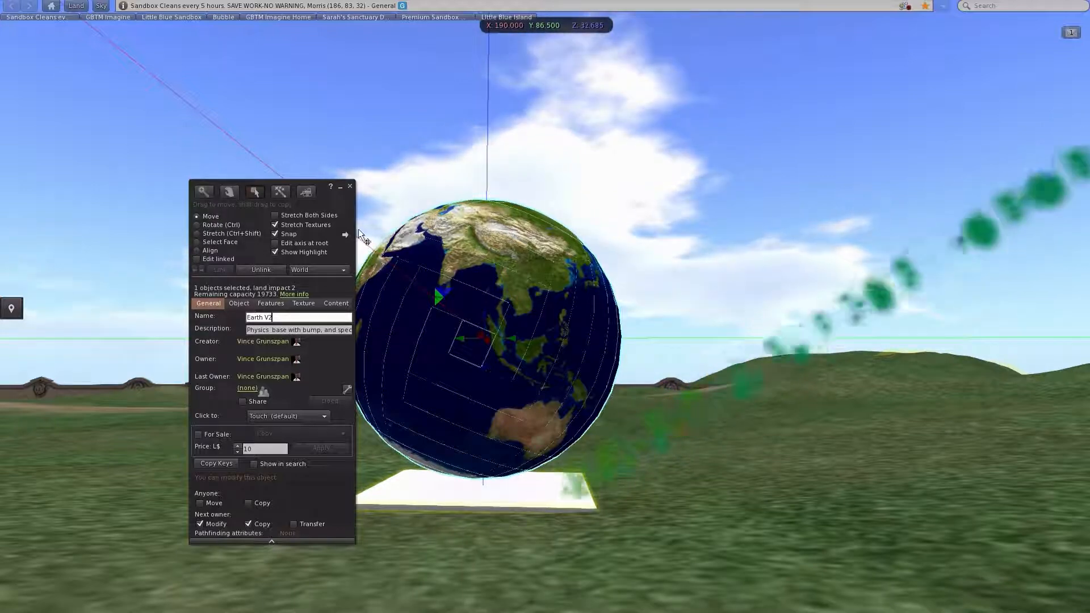
{"action": "left_click", "coordinate": [350, 186]}
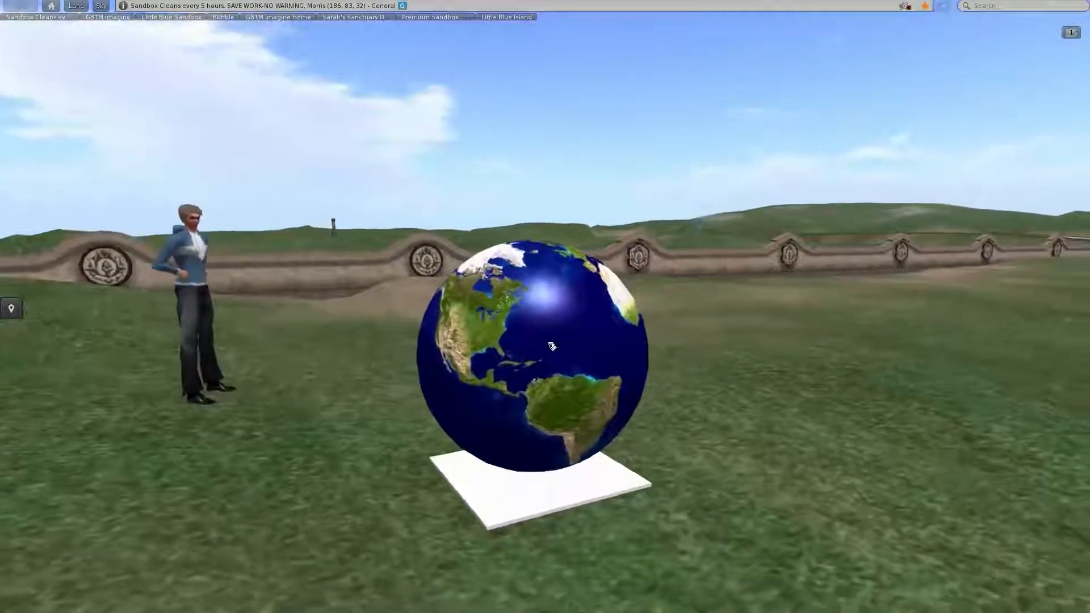
With Edit linked ticked, set the base's transparency to 100 and close the editor
{"action": "right_click", "coordinate": [546, 346]}
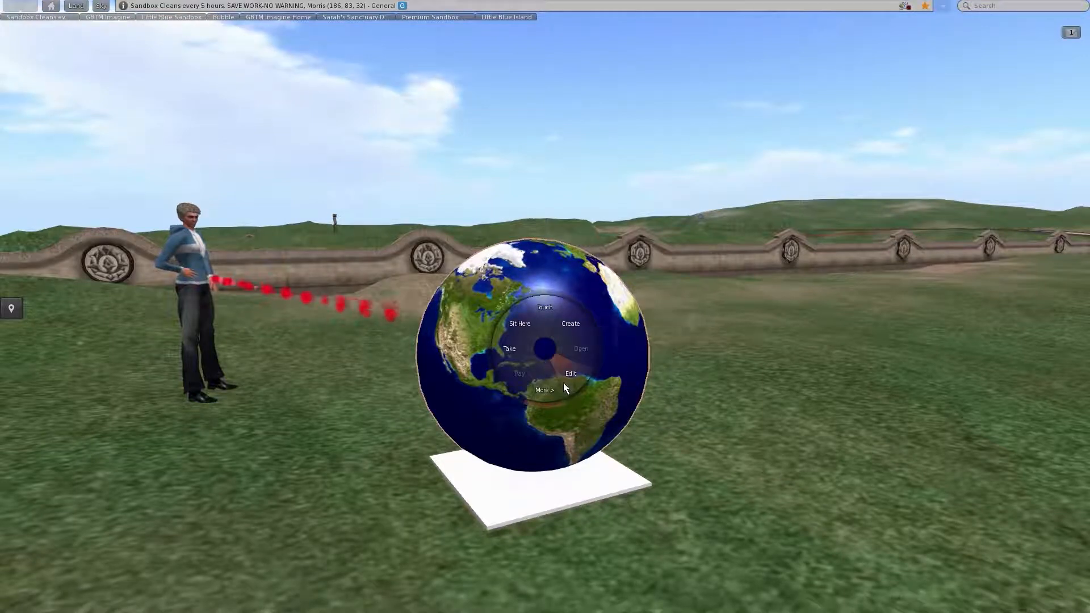
{"action": "left_click", "coordinate": [570, 373]}
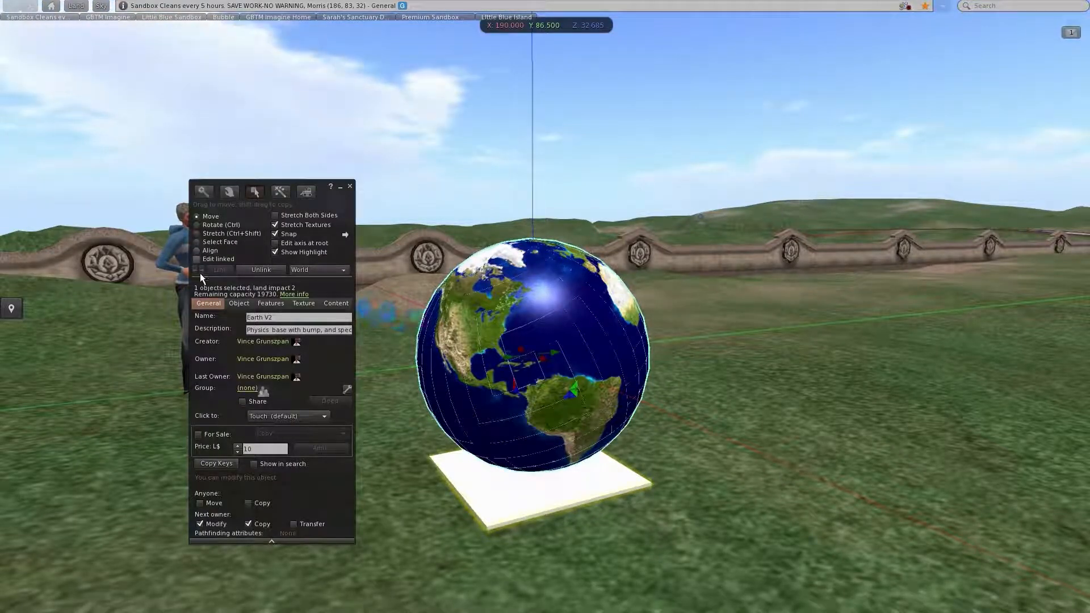
{"action": "left_click", "coordinate": [198, 258]}
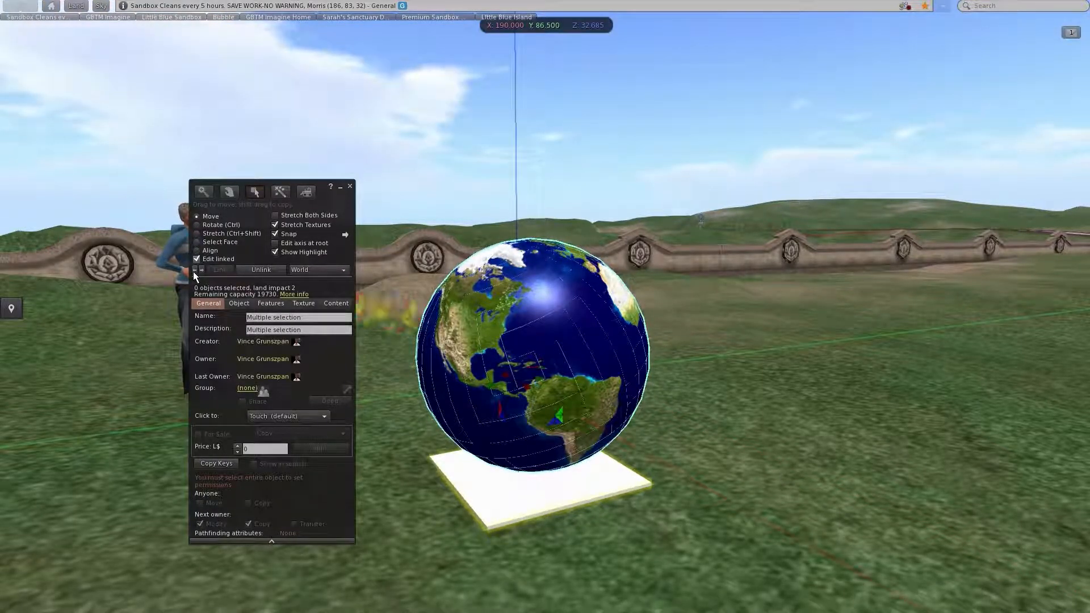
{"action": "mouse_move", "coordinate": [524, 506]}
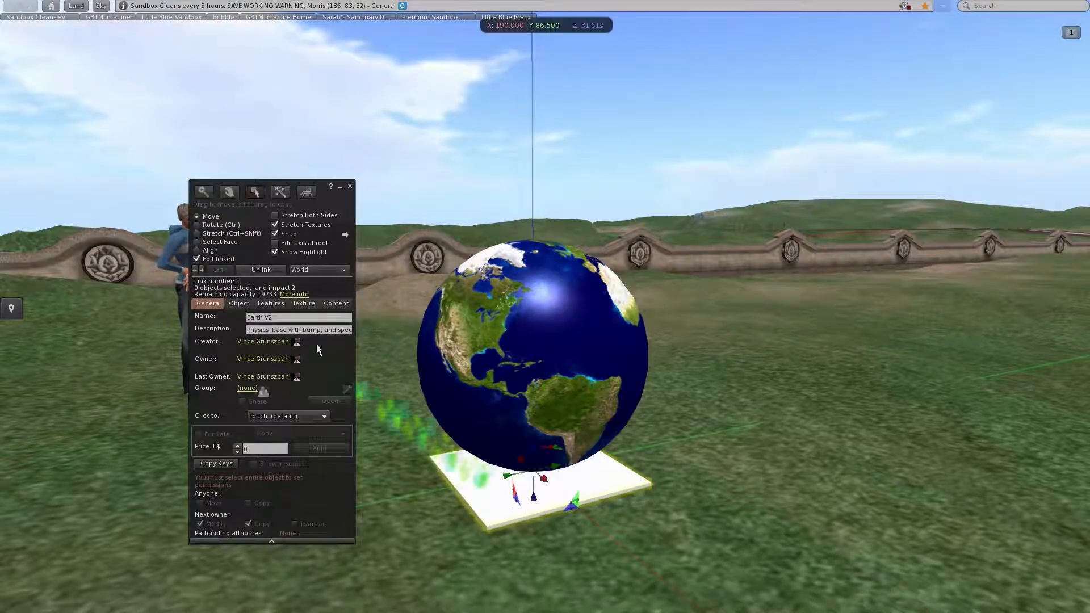
{"action": "left_click", "coordinate": [303, 303]}
{"action": "type", "text": "100"}
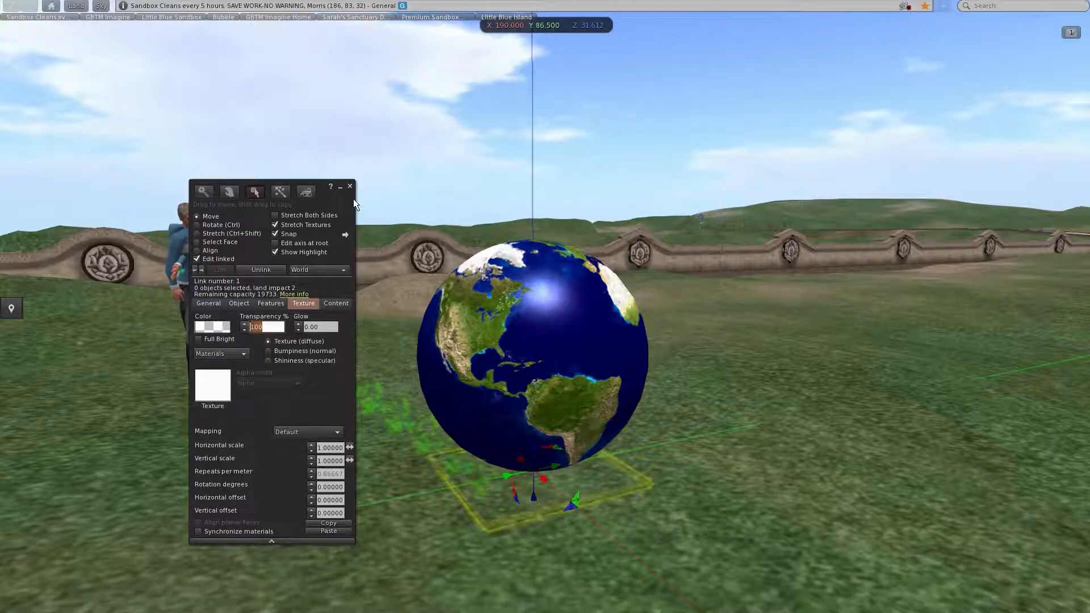
{"action": "left_click", "coordinate": [350, 186]}
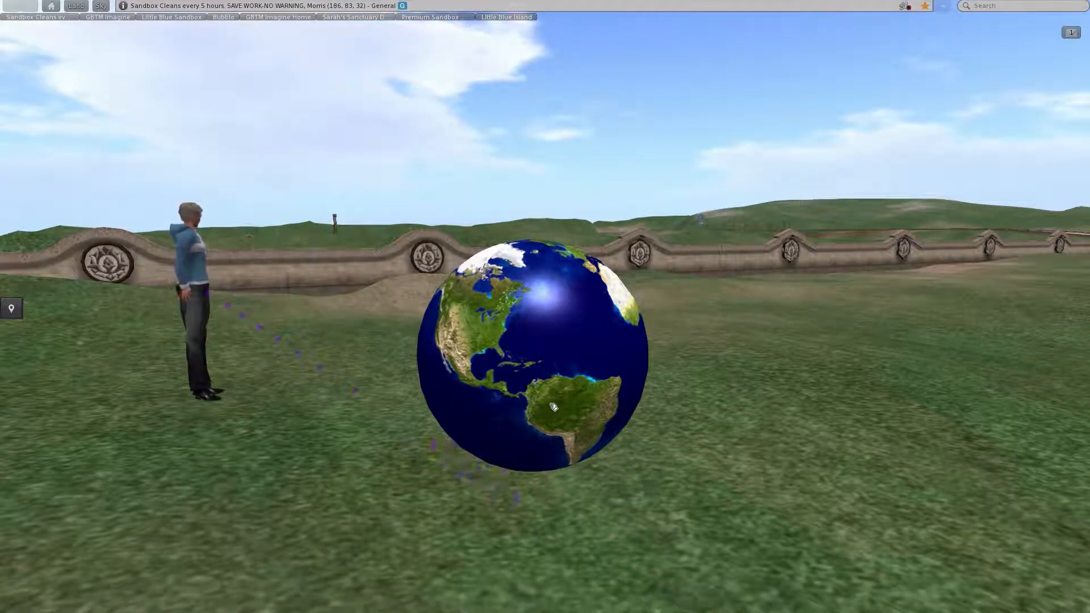